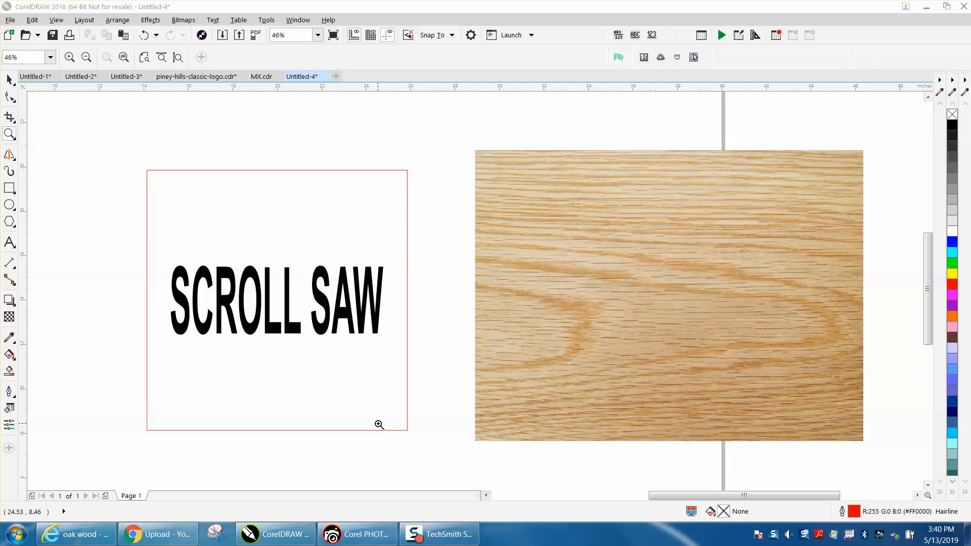
mouse_move(528, 260)
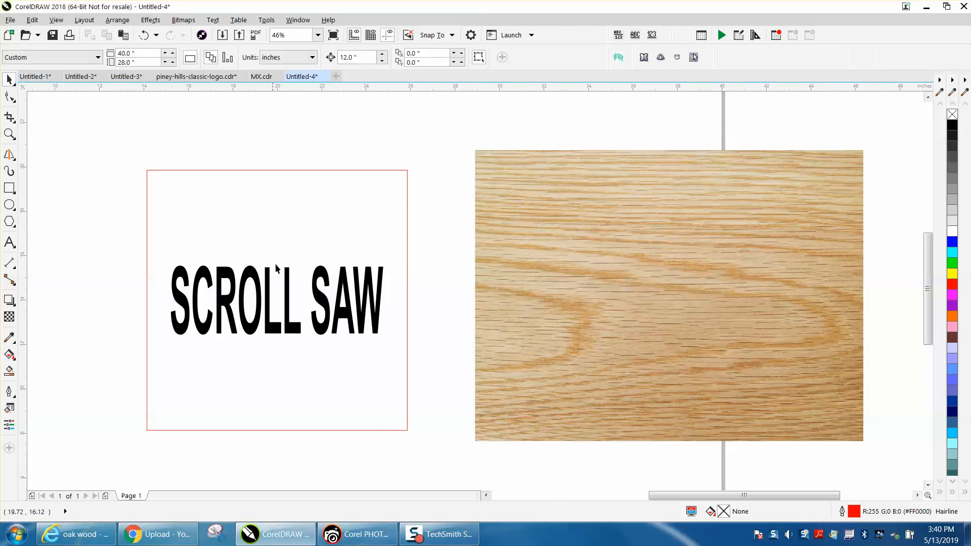
Copy the American White Oak timber photo from Bing Images and return to CorelDRAW
left_click(619, 283)
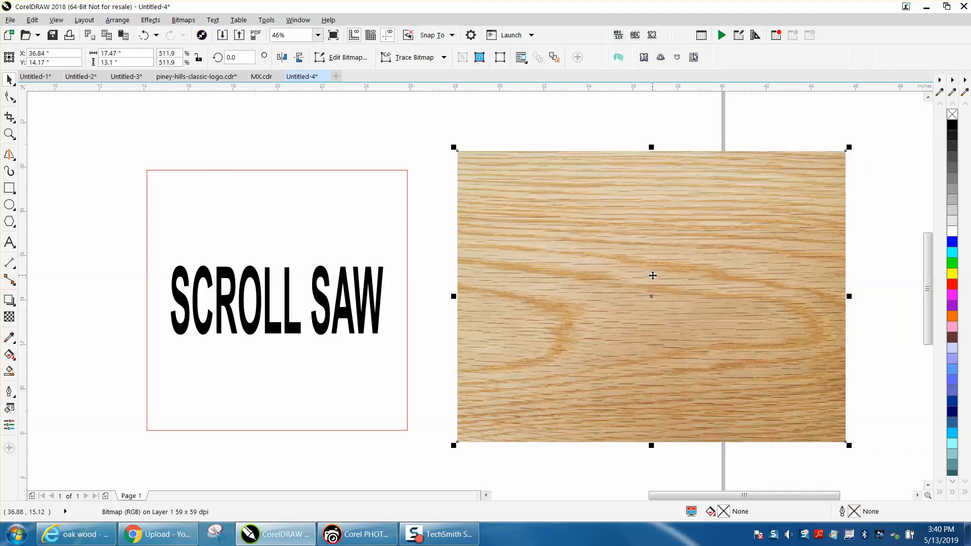
mouse_move(294, 279)
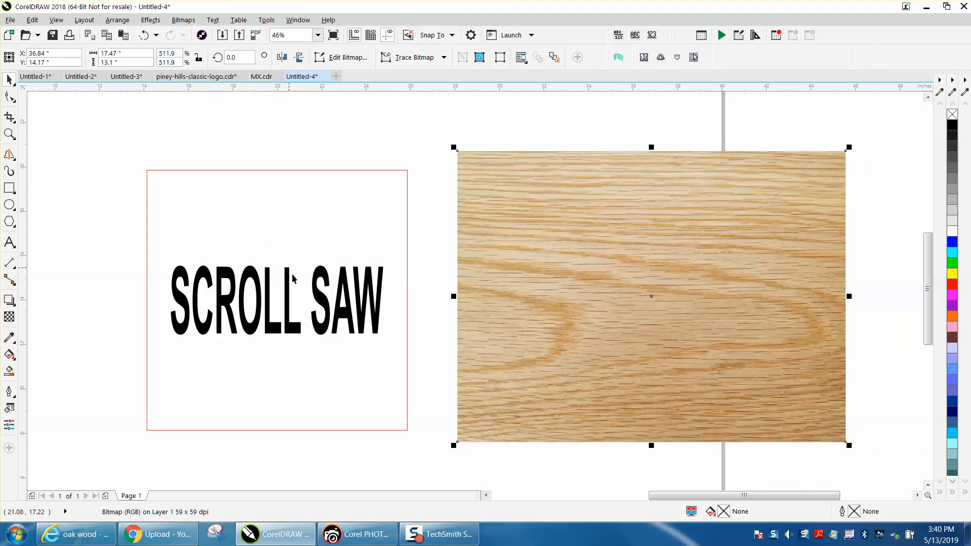
mouse_move(285, 291)
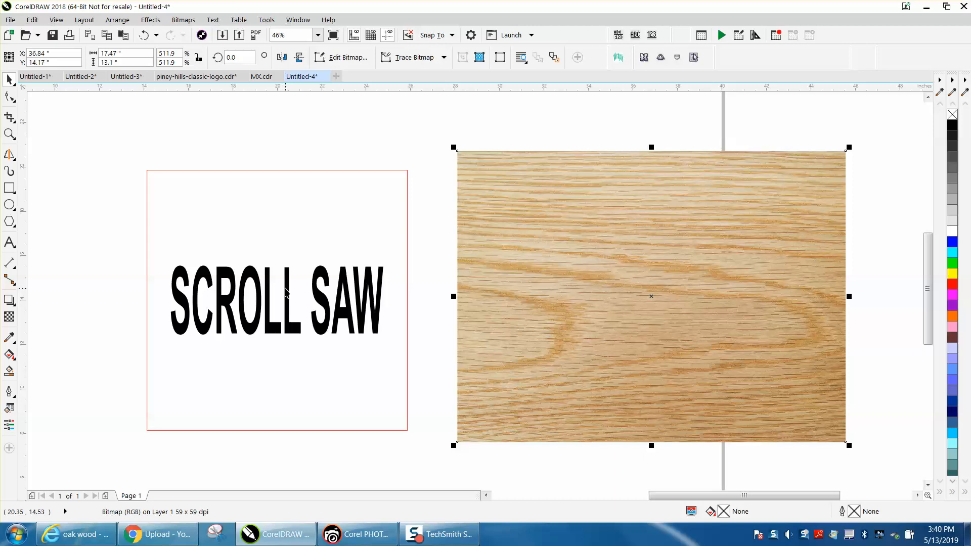
mouse_move(346, 104)
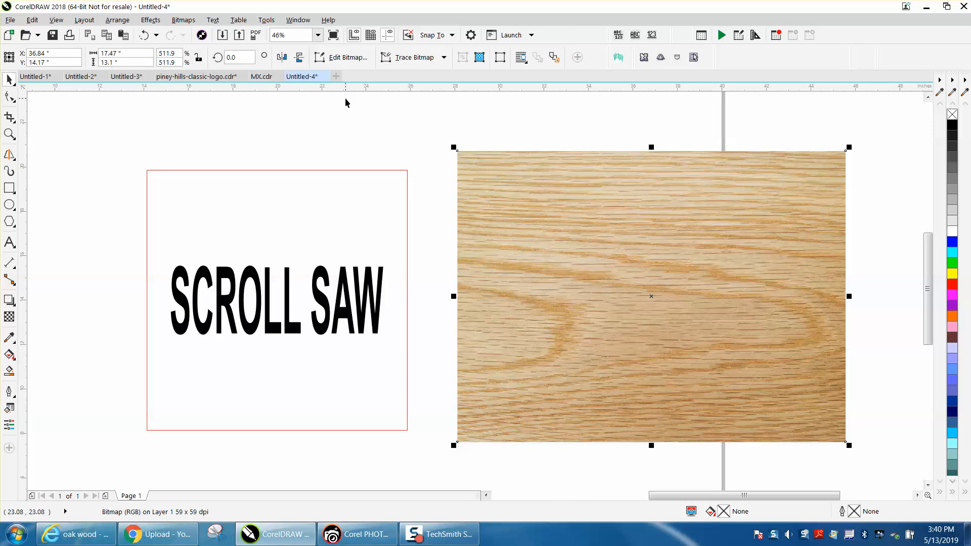
left_click(76, 534)
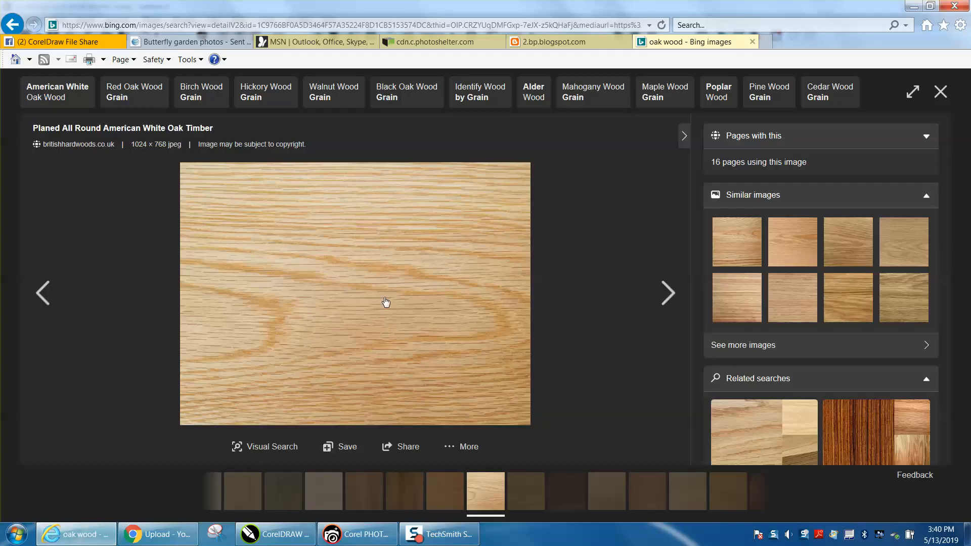
mouse_move(466, 311)
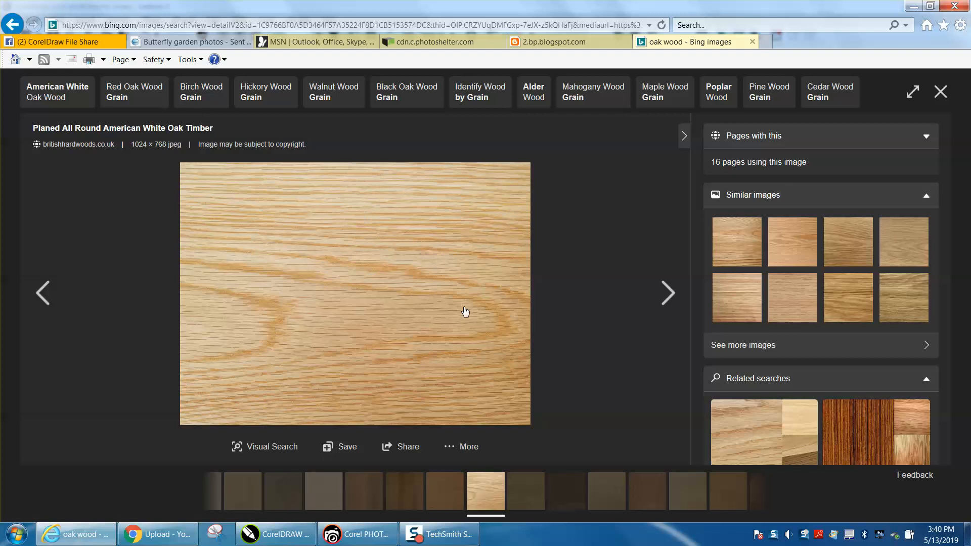
mouse_move(384, 261)
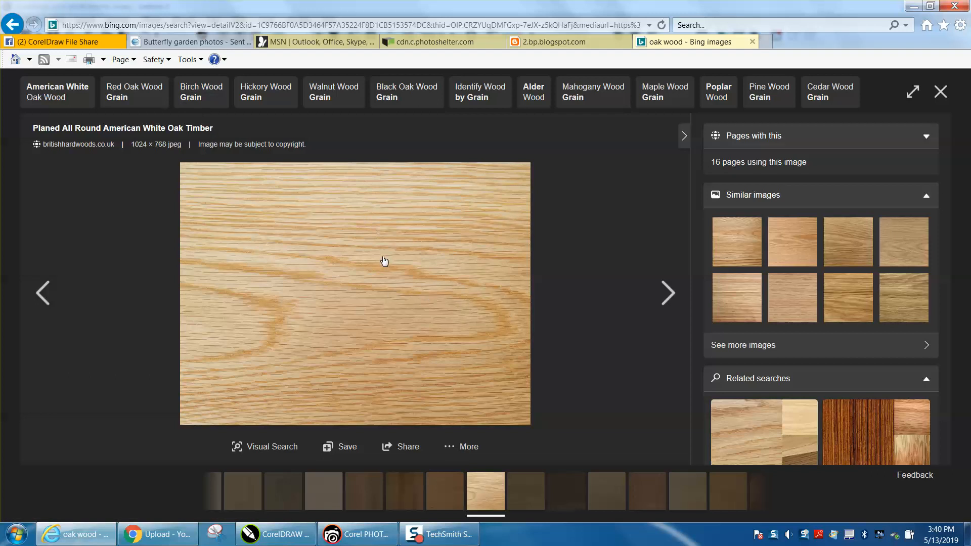
right_click(382, 260)
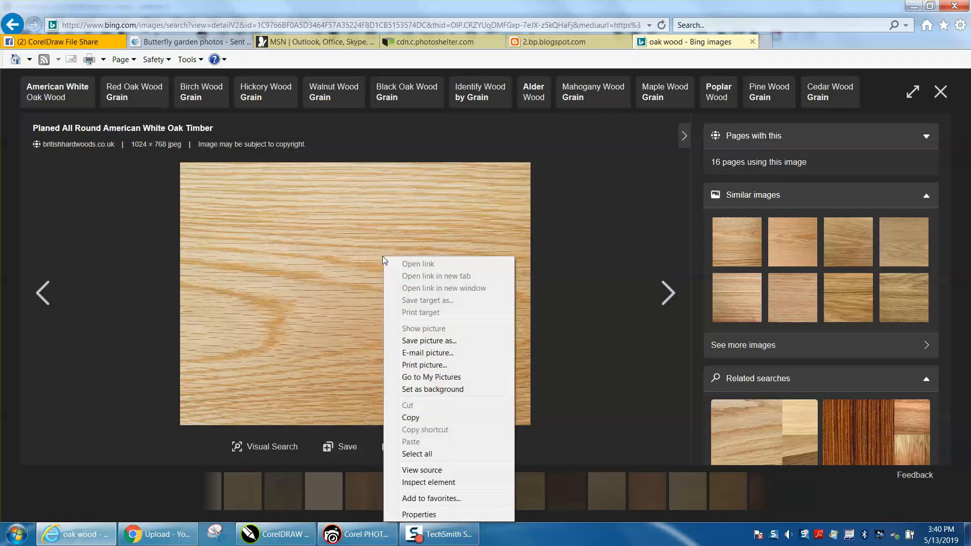
left_click(415, 426)
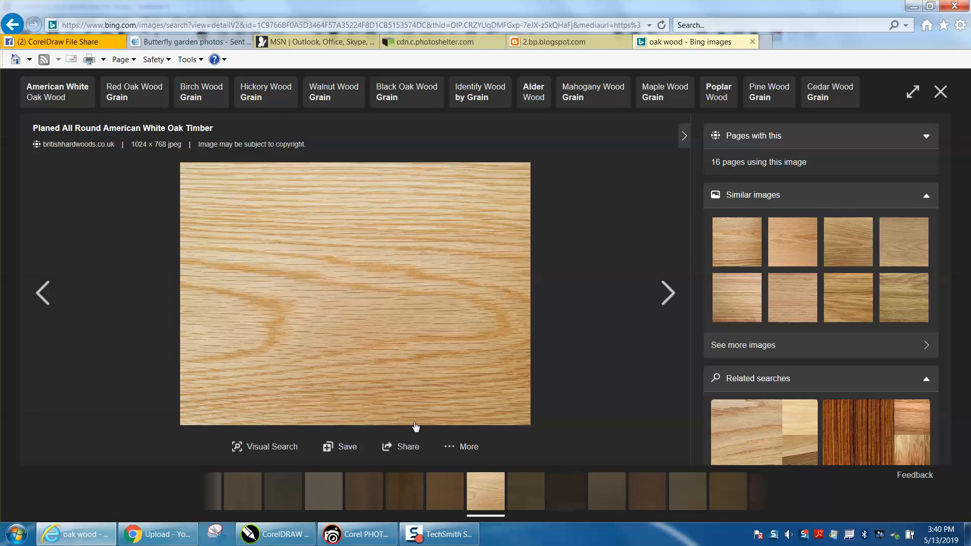
left_click(250, 534)
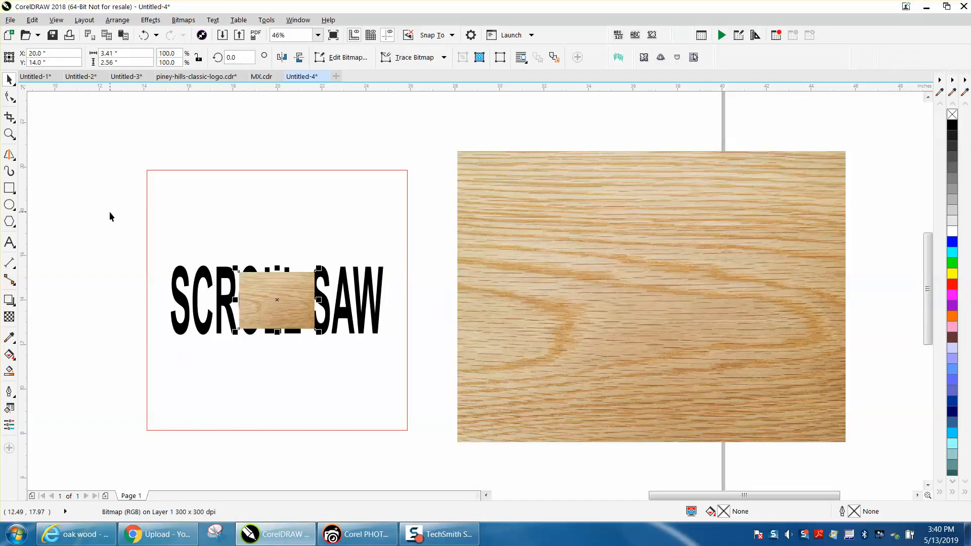
Delete the small pasted oak bitmap and select the SCROLL SAW artistic text
left_click_drag(277, 299, 172, 175)
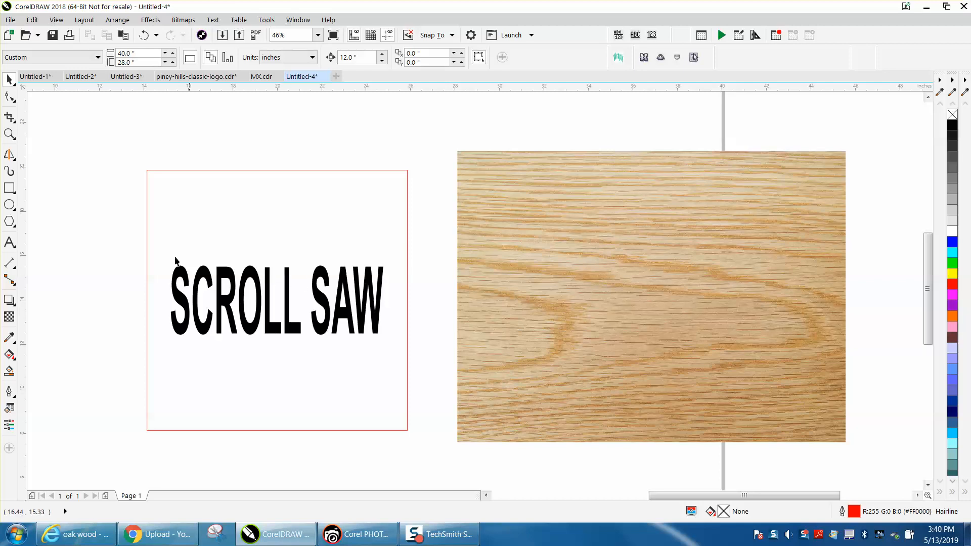
left_click(275, 301)
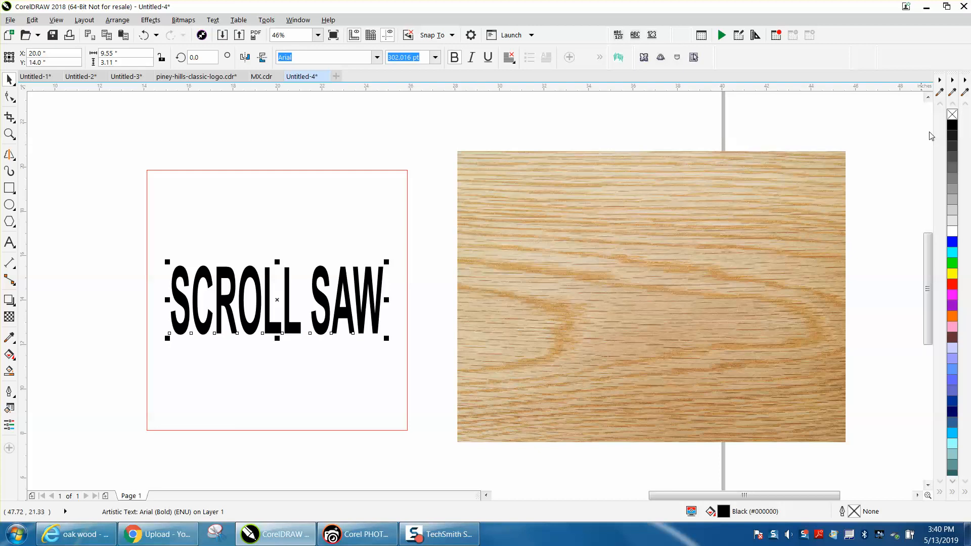
Draw a square around SCROLL SAW and place an unfilled outlined copy to its left
left_click(953, 114)
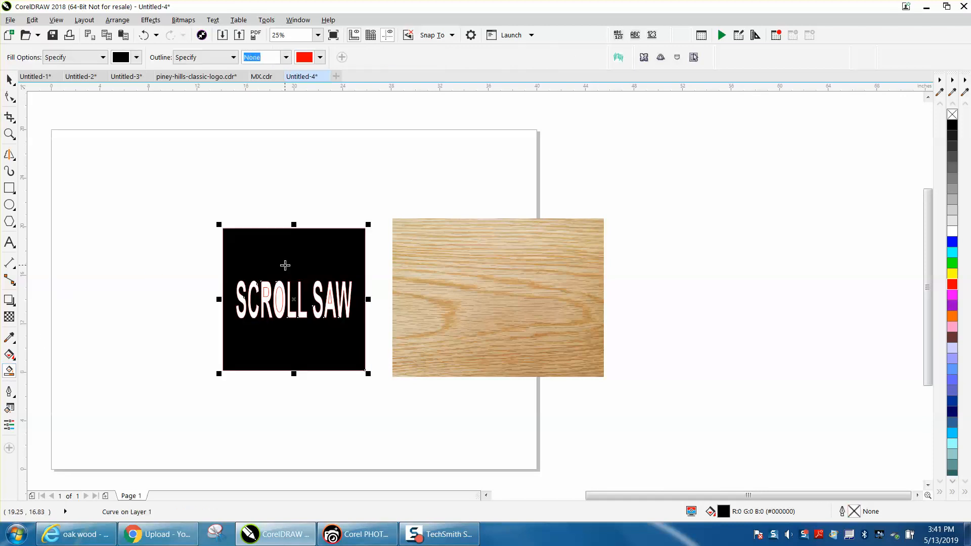
left_click_drag(293, 299, 148, 299)
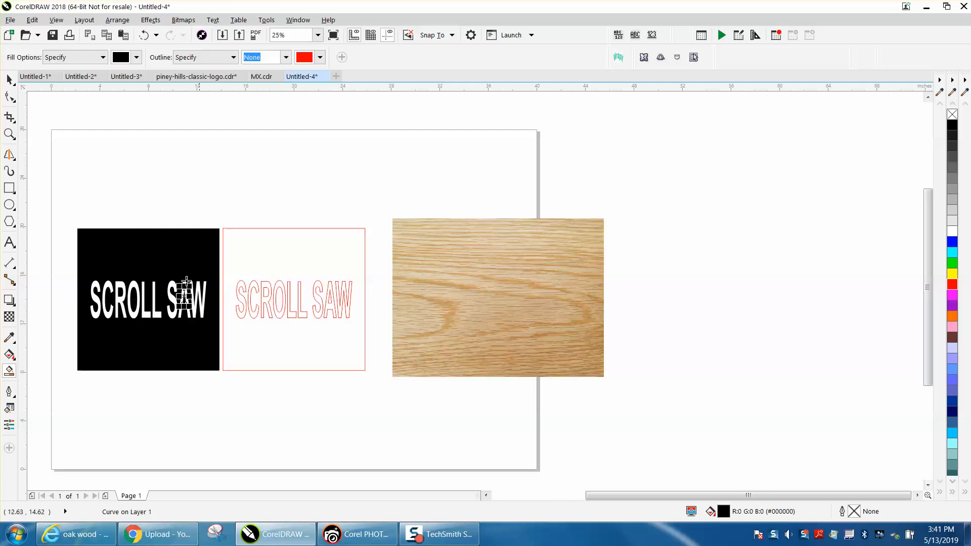
left_click(148, 300)
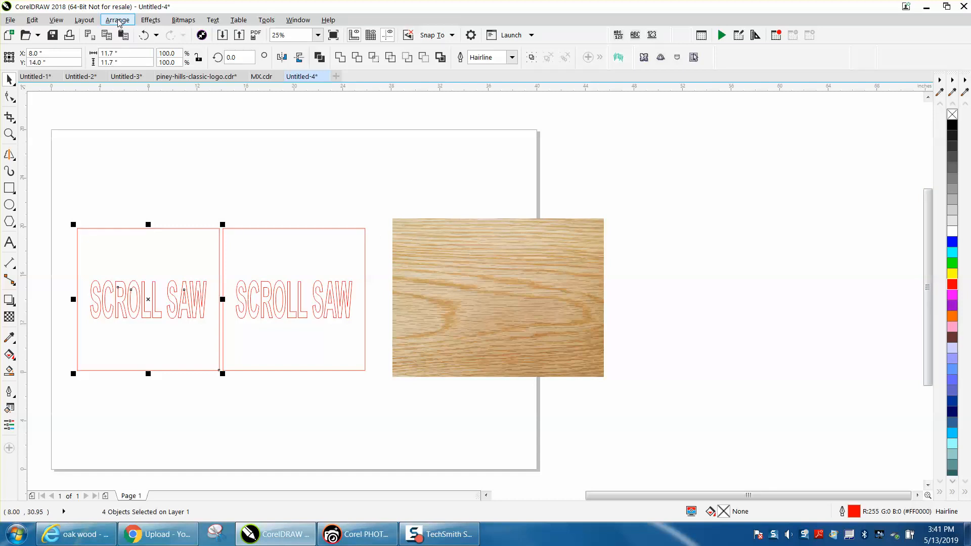
Combine the square and lettering into one curve (Ctrl+L) and move it toward the oak photo
left_click(117, 20)
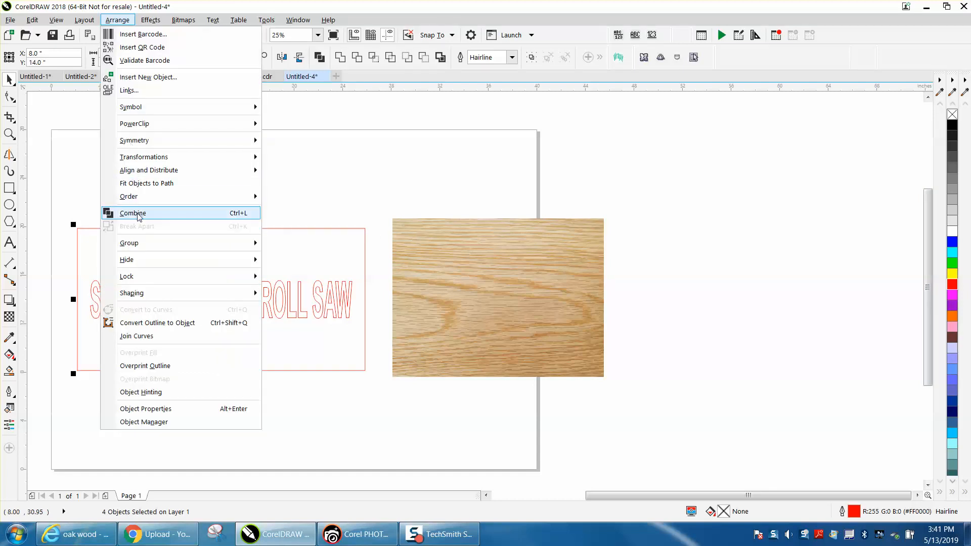
left_click(133, 213)
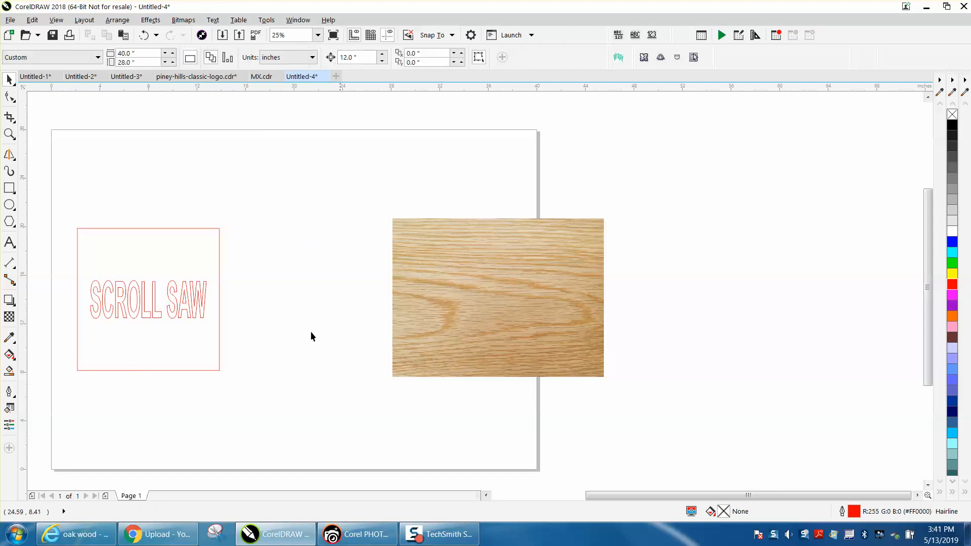
left_click(146, 299)
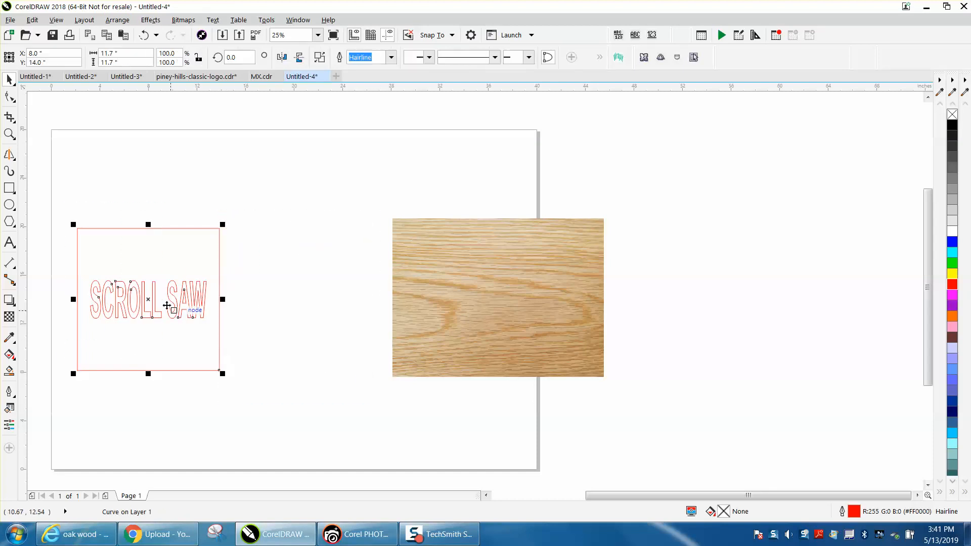
left_click_drag(147, 300, 289, 303)
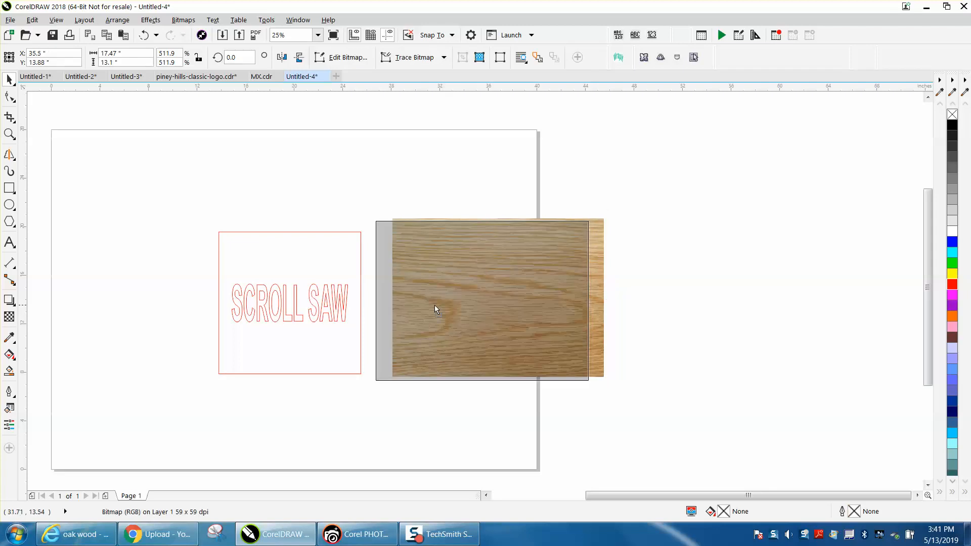
PowerClip the oak bitmap inside the combined curve so SCROLL SAW is cut from the grain
left_click_drag(437, 310, 449, 309)
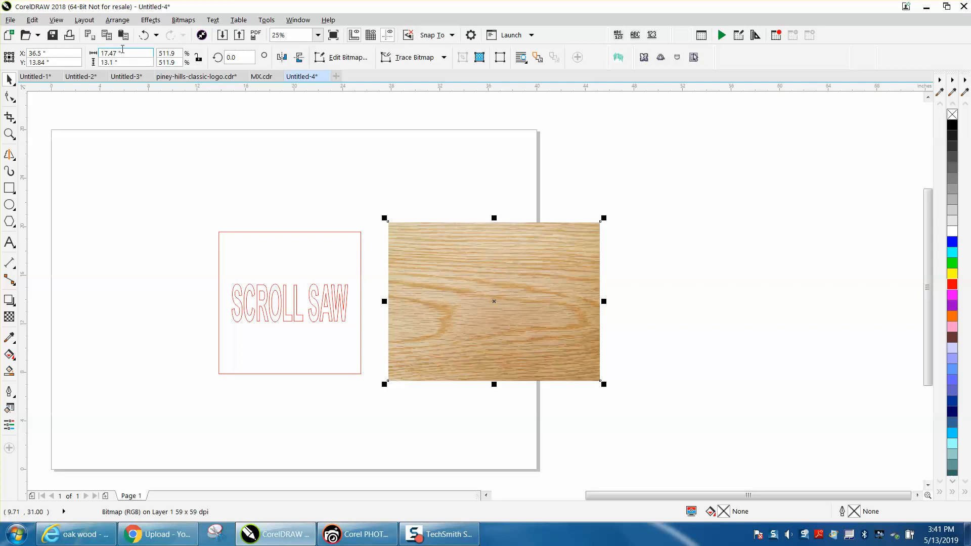
left_click(117, 20)
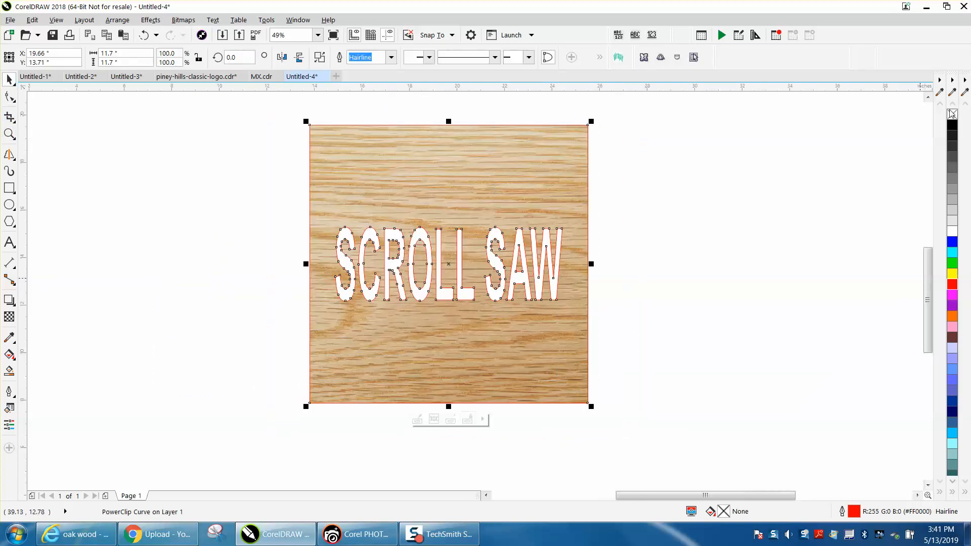
left_click(691, 212)
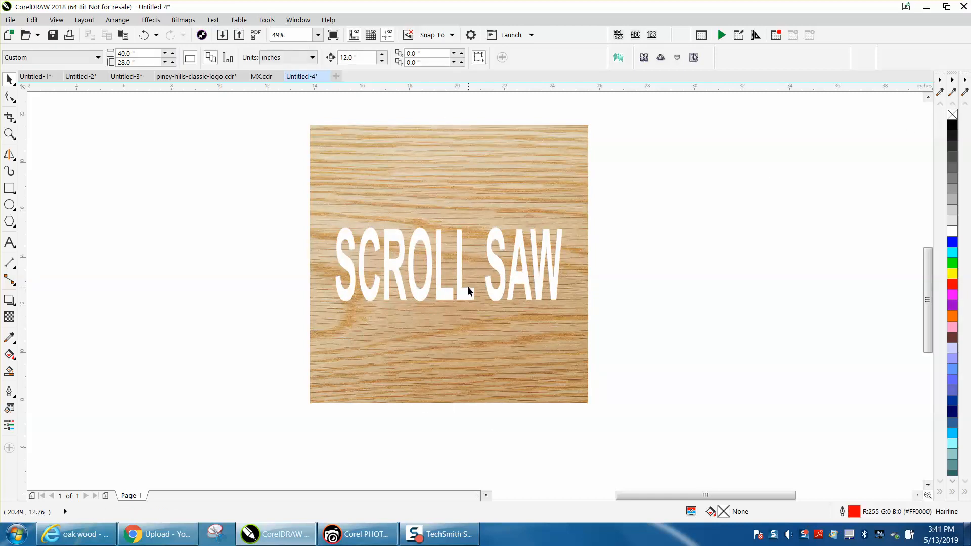
Draw a black-filled square the size of the oak cutout to its right
left_click(9, 188)
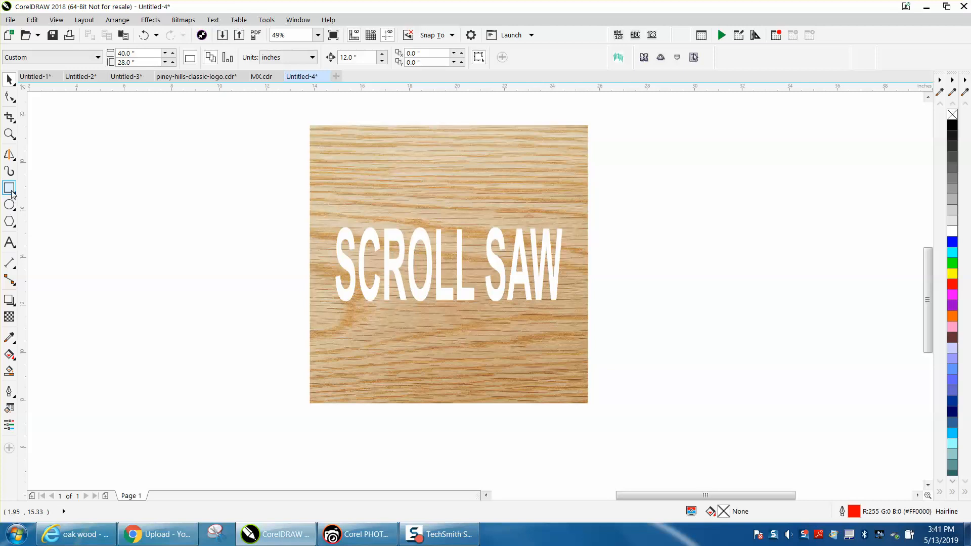
left_click(9, 188)
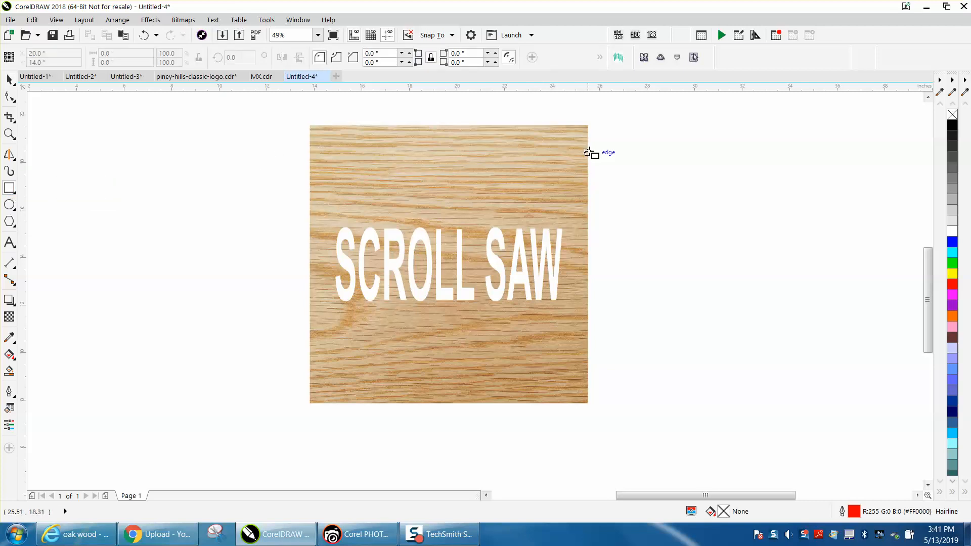
left_click_drag(601, 125, 886, 414)
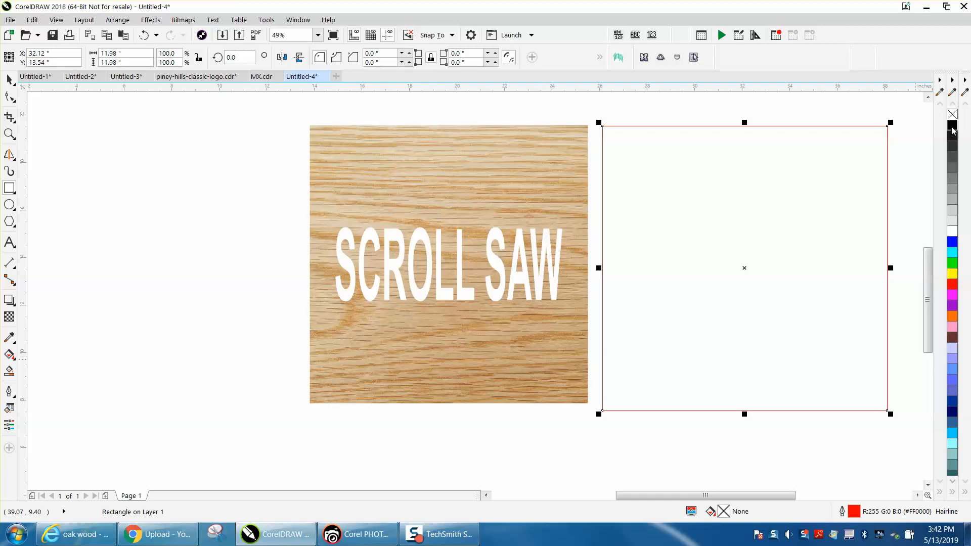
left_click(953, 123)
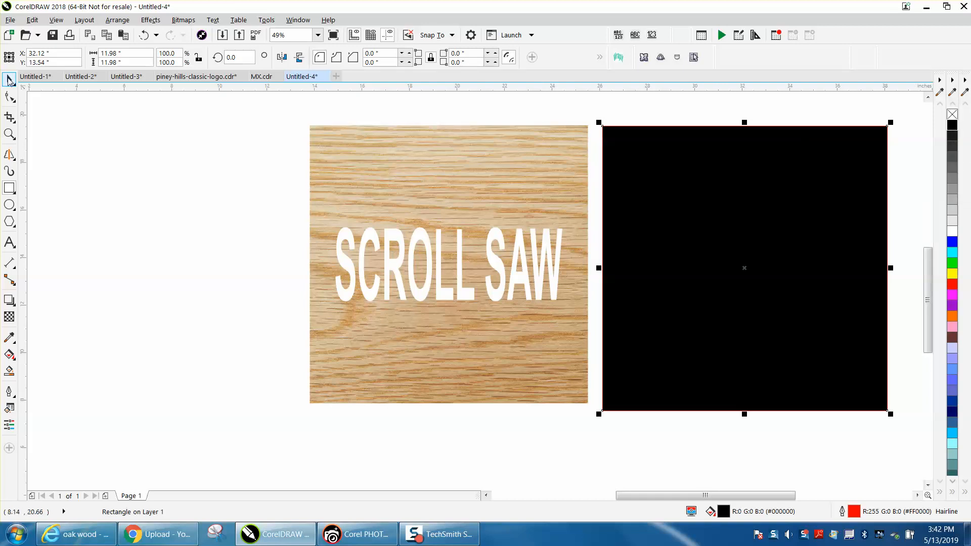
mouse_move(274, 163)
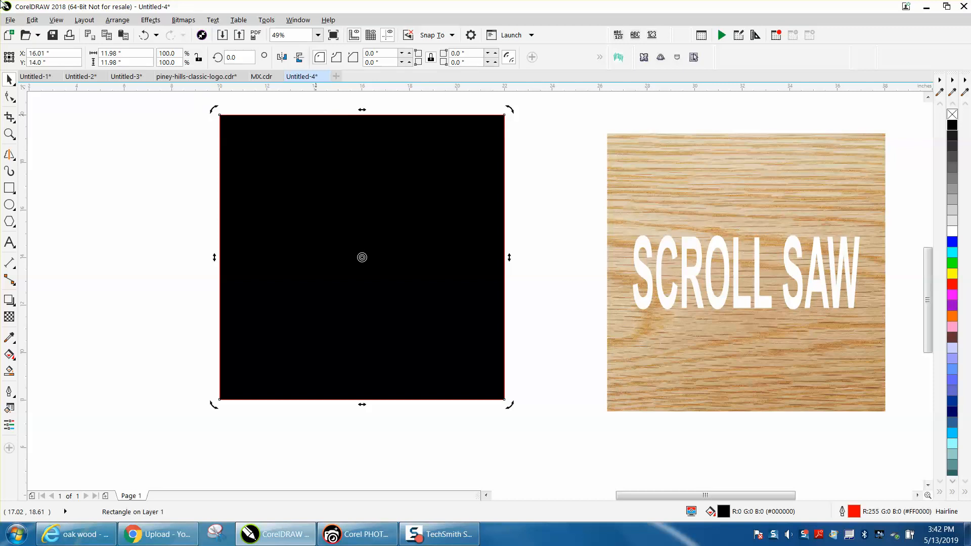
Bring the oak cutout to front over the black square so the letters read black
left_click(117, 21)
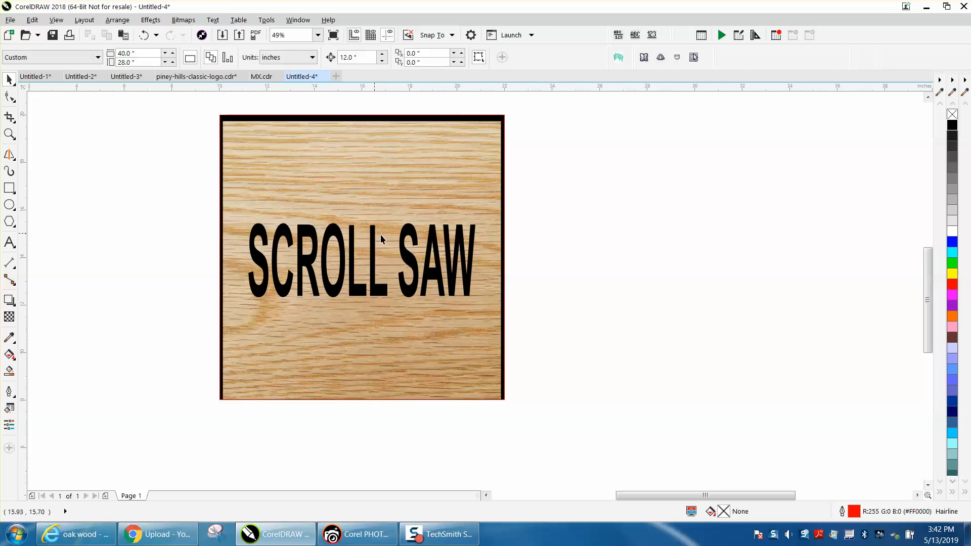
mouse_move(338, 209)
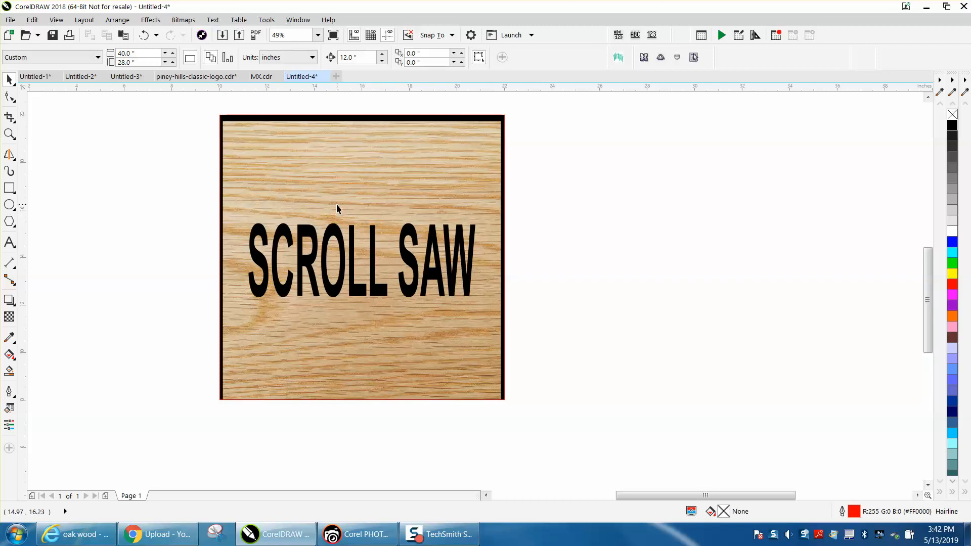